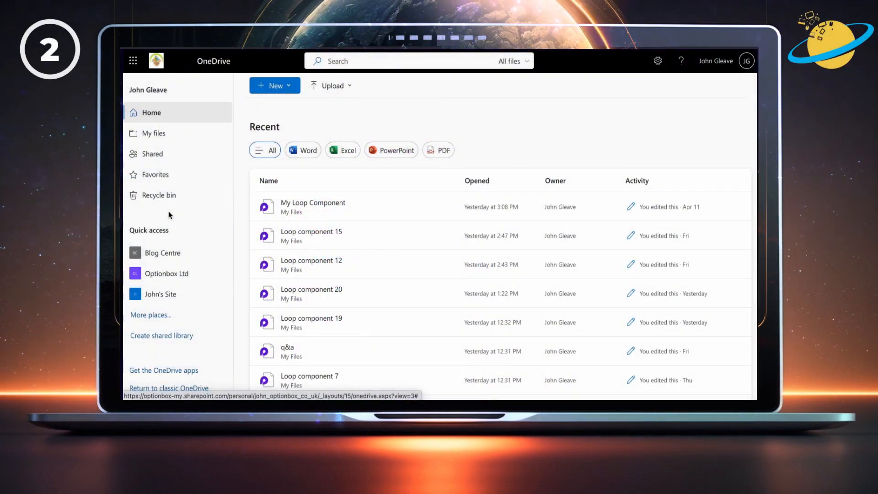
{"action": "mouse_move", "coordinate": [153, 133]}
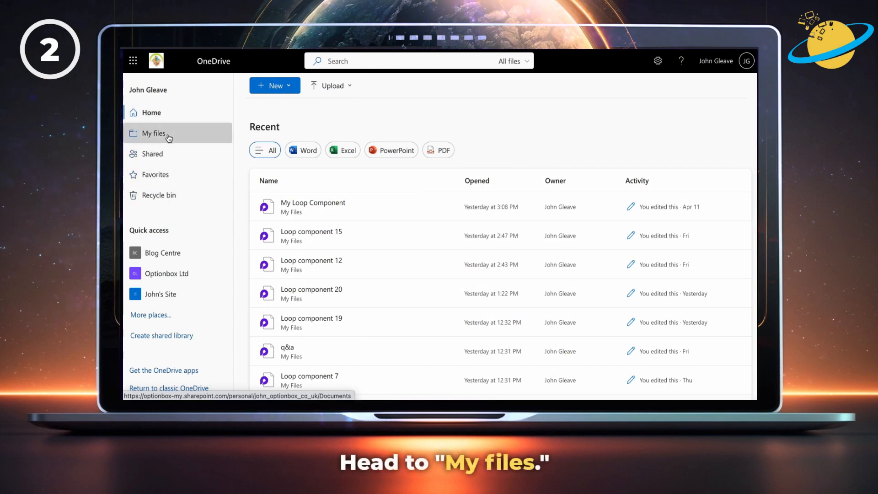
- Browse the Attachments folder of .loop files in My files, then view Shared files
{"action": "left_click", "coordinate": [153, 133]}
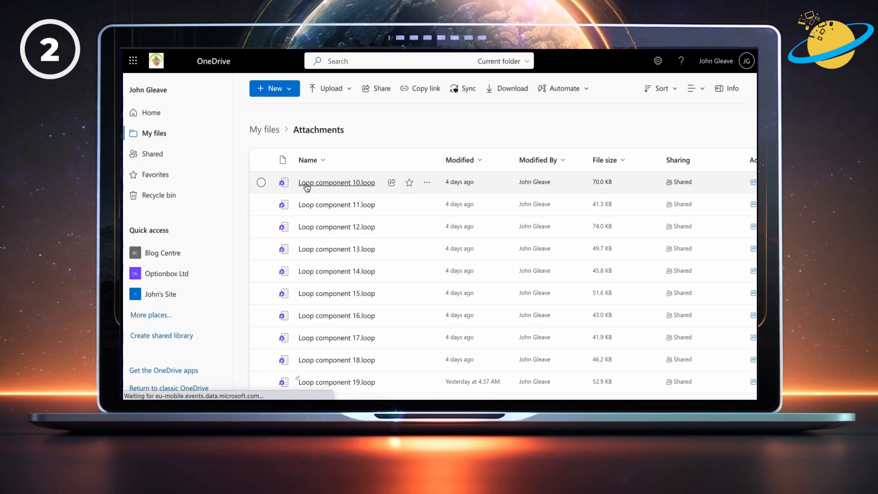
{"action": "mouse_move", "coordinate": [245, 186]}
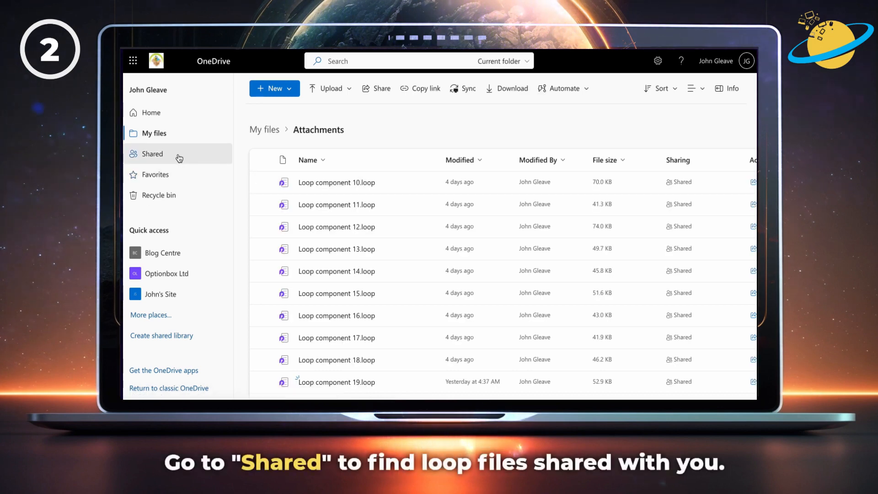
{"action": "left_click", "coordinate": [153, 154]}
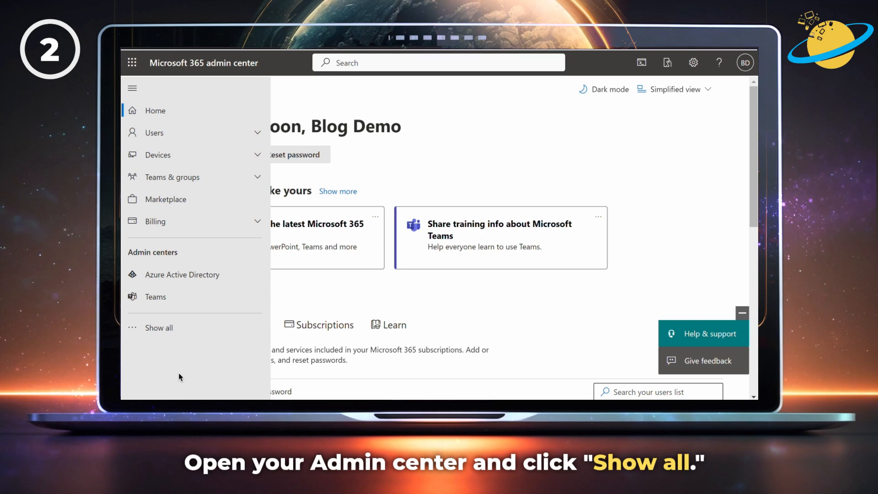
- Expand the full admin navigation and open the Compliance admin center
{"action": "left_click", "coordinate": [158, 327]}
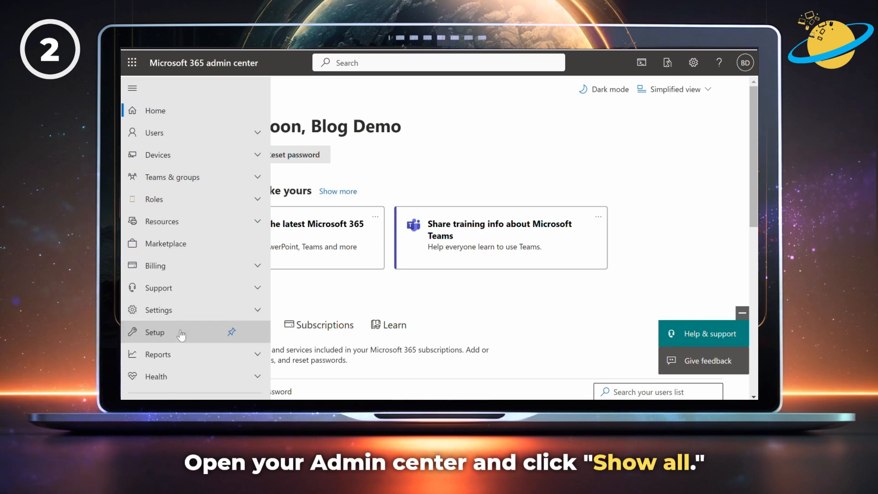
{"action": "scroll", "scroll_direction": "down", "scroll_amount": 3}
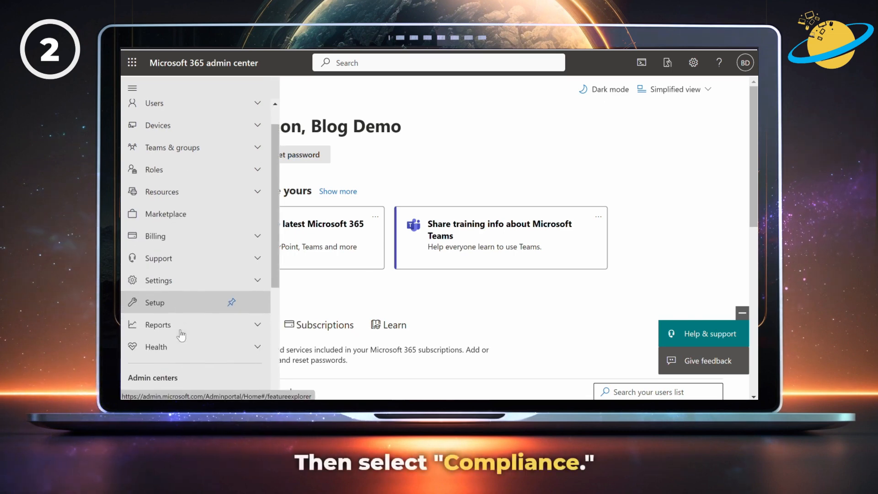
{"action": "scroll", "scroll_direction": "down", "scroll_amount": 3}
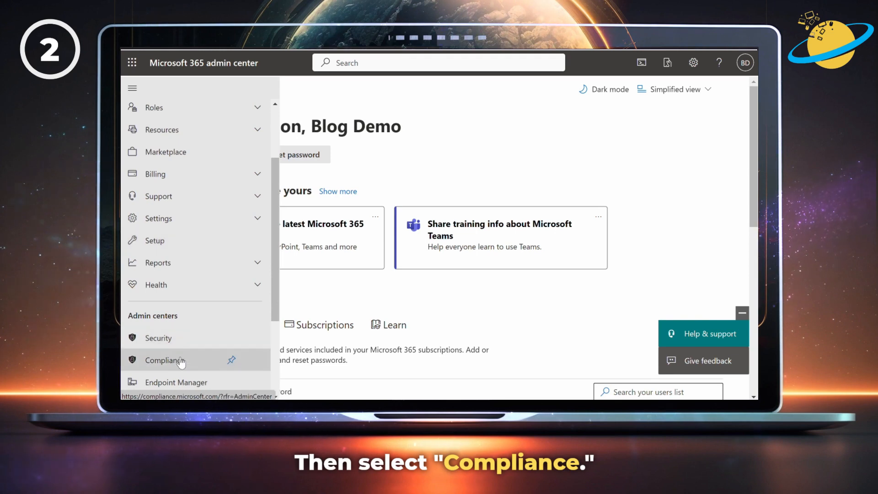
{"action": "left_click", "coordinate": [165, 360]}
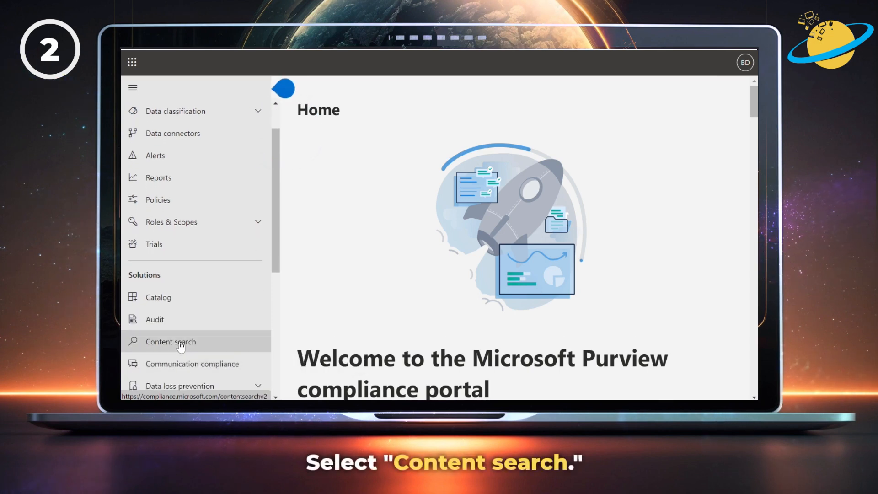
- Open Content search under Solutions and begin a new search
{"action": "left_click", "coordinate": [170, 341]}
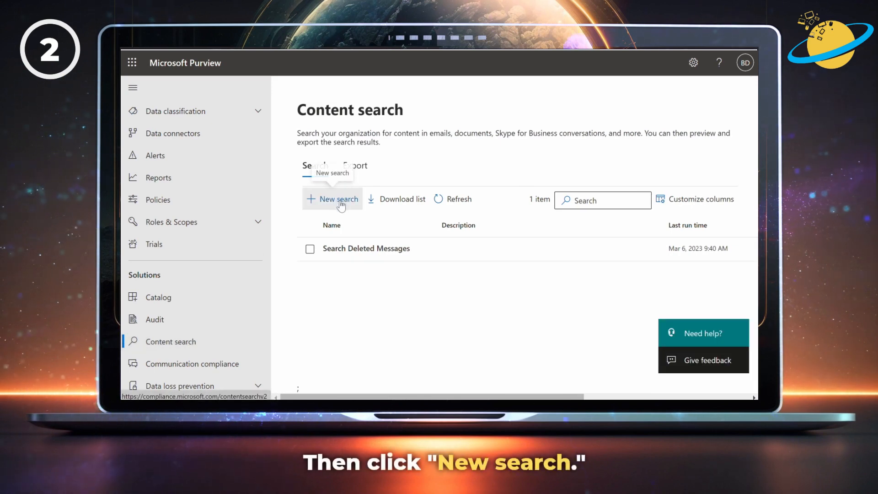
{"action": "left_click", "coordinate": [337, 198]}
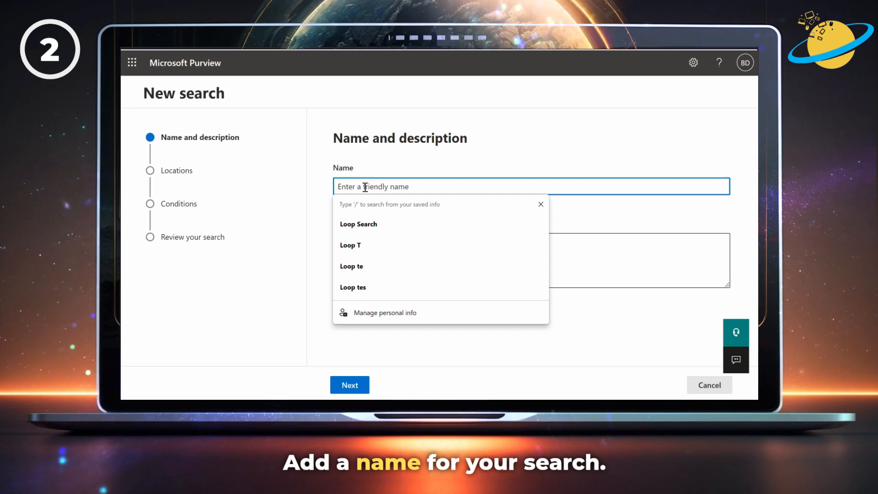
- Name the search 'Loop Search' and include all SharePoint sites as its location
{"action": "type", "text": "Loop Search"}
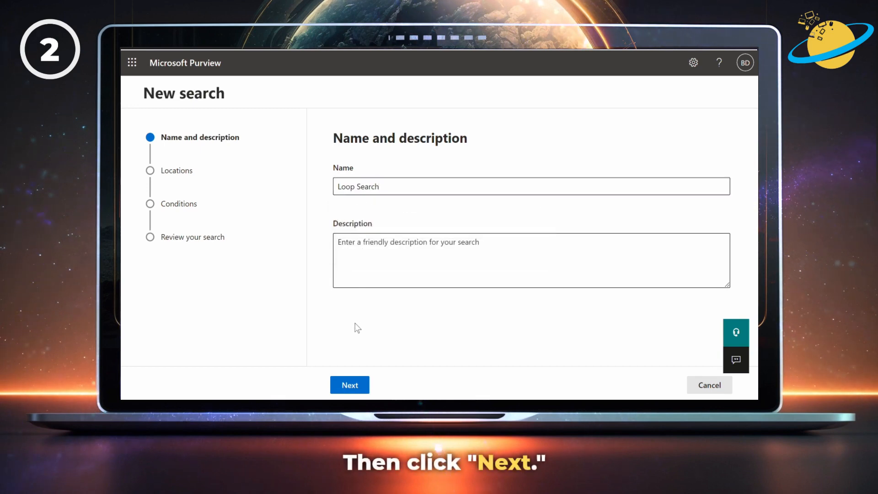
{"action": "left_click", "coordinate": [349, 384]}
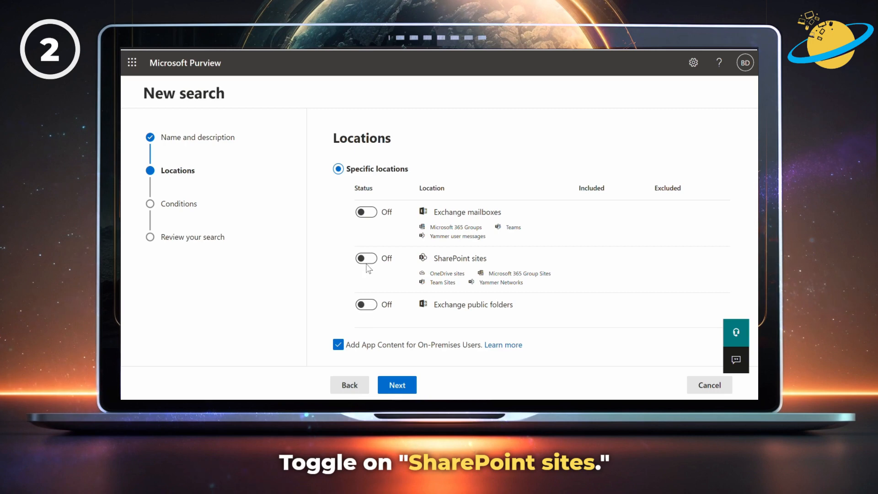
{"action": "left_click", "coordinate": [366, 258]}
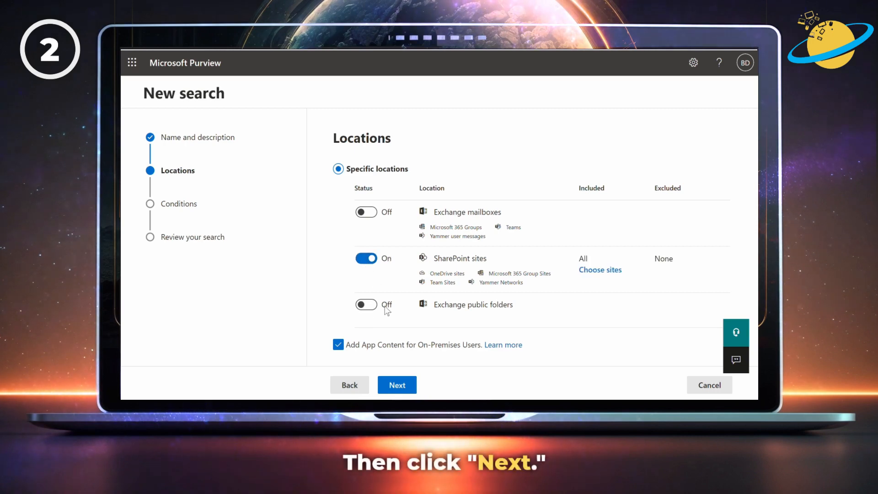
{"action": "left_click", "coordinate": [396, 385]}
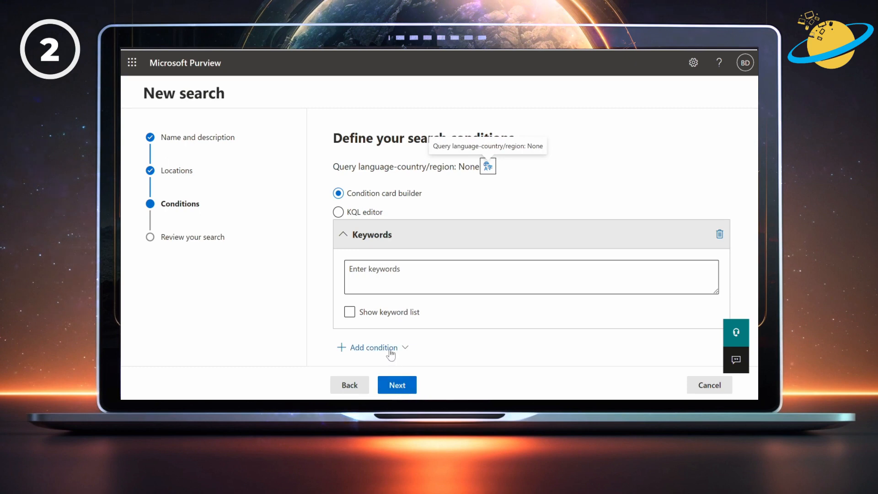
- Add a File type condition of 'fluid', then submit and finish creating Loop Search
{"action": "left_click", "coordinate": [373, 347]}
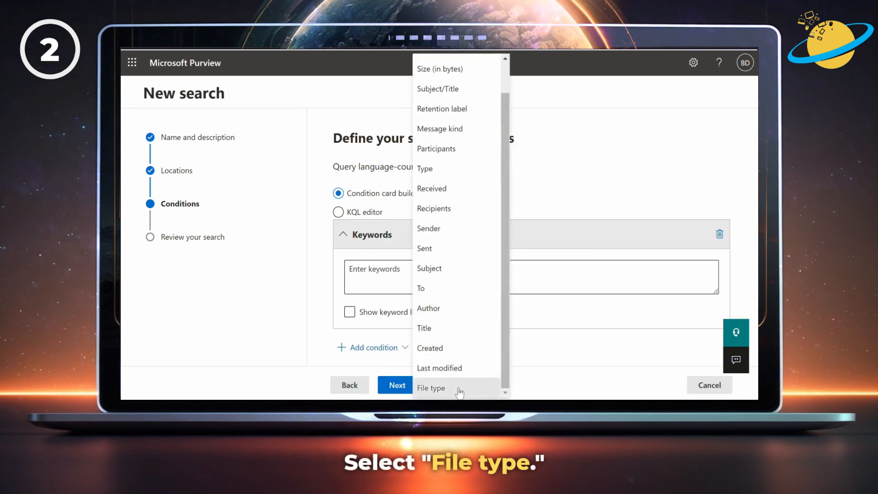
{"action": "left_click", "coordinate": [431, 387]}
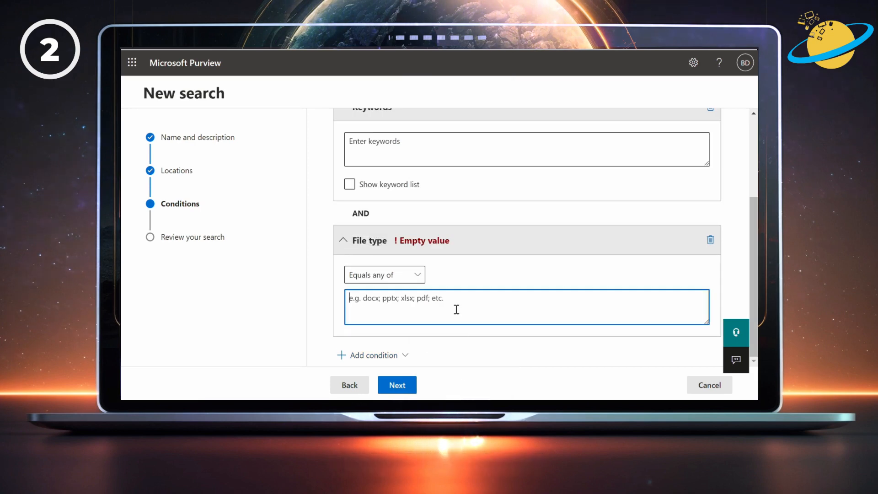
{"action": "type", "text": "fluid"}
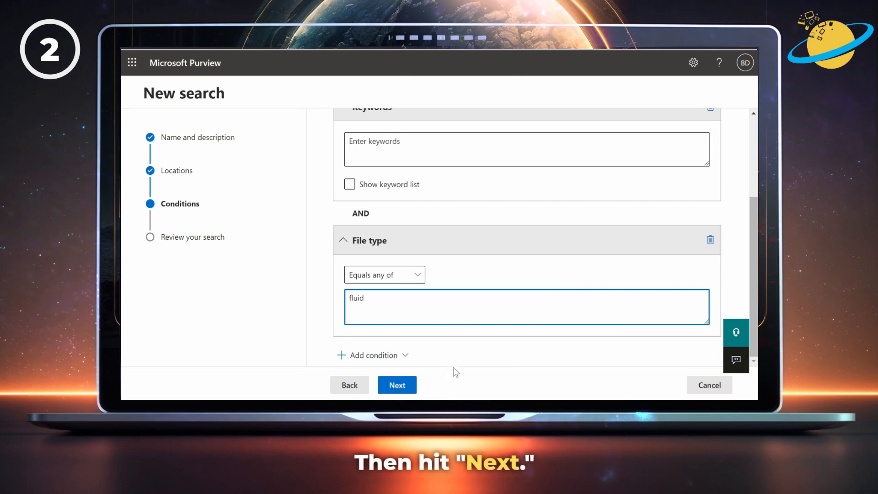
{"action": "left_click", "coordinate": [397, 384]}
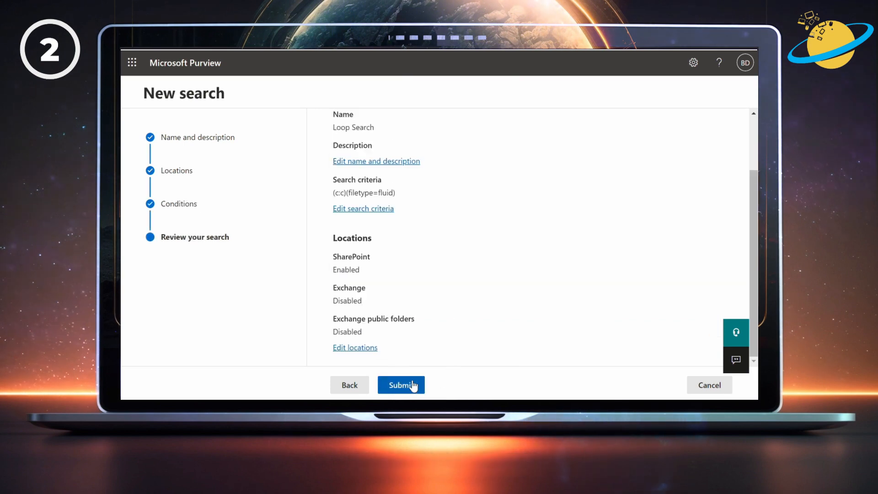
{"action": "left_click", "coordinate": [401, 385]}
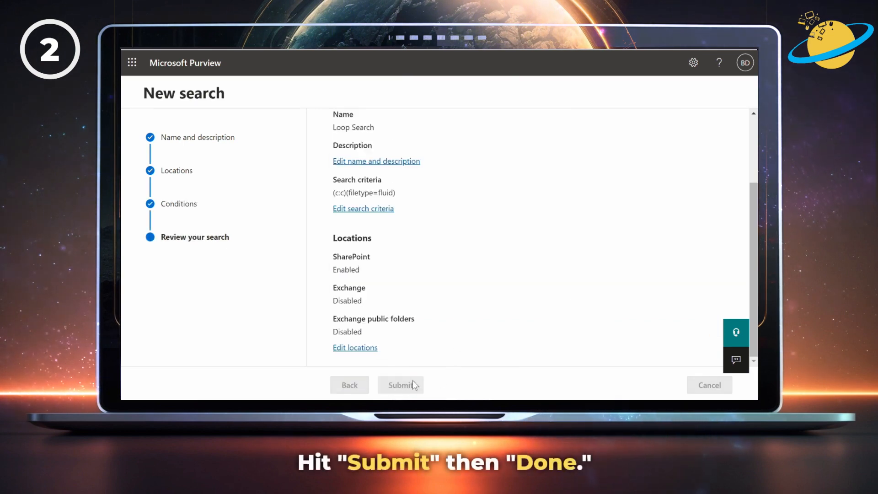
{"action": "left_click", "coordinate": [400, 384]}
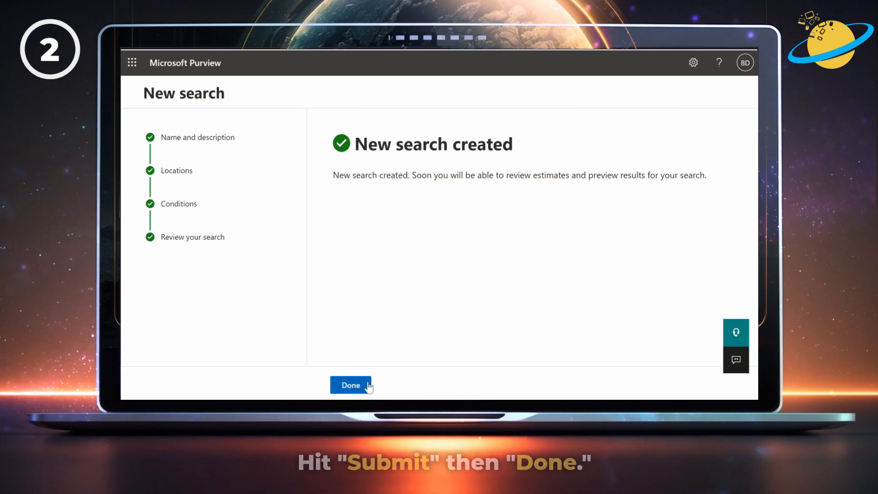
{"action": "left_click", "coordinate": [350, 385]}
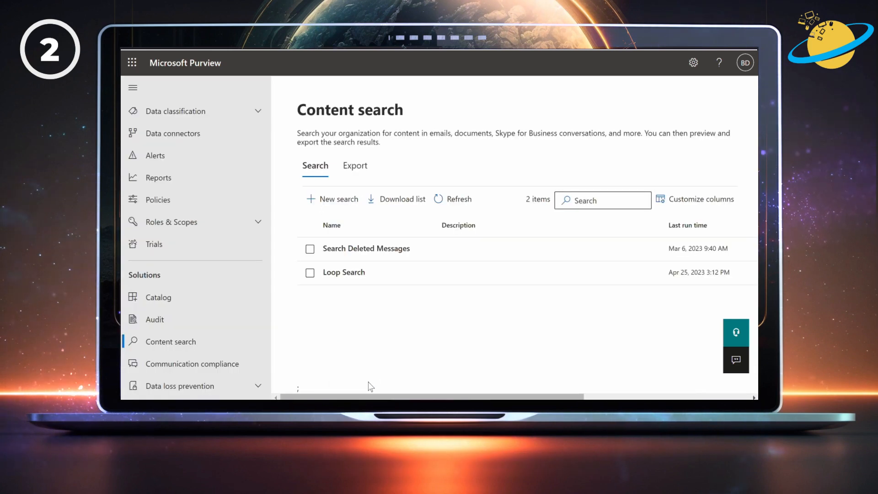
- Export Loop Search's results with the default output option and acknowledge the job
{"action": "left_click", "coordinate": [344, 272]}
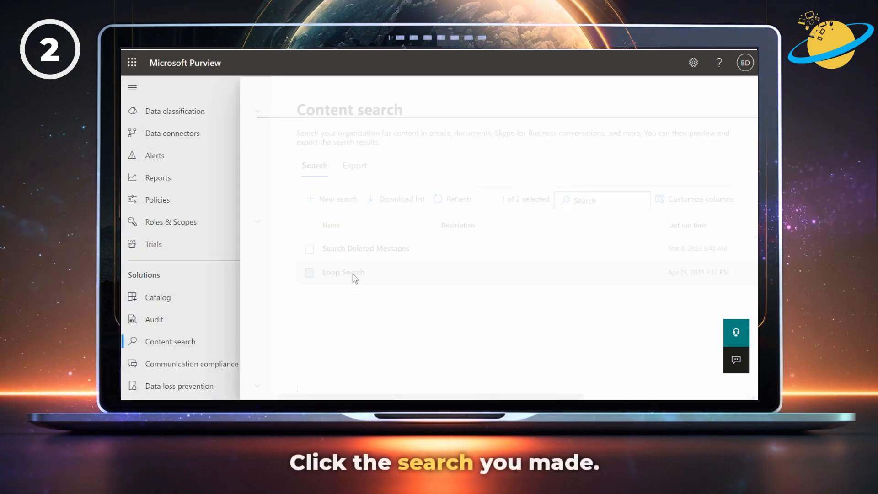
{"action": "left_click", "coordinate": [343, 272]}
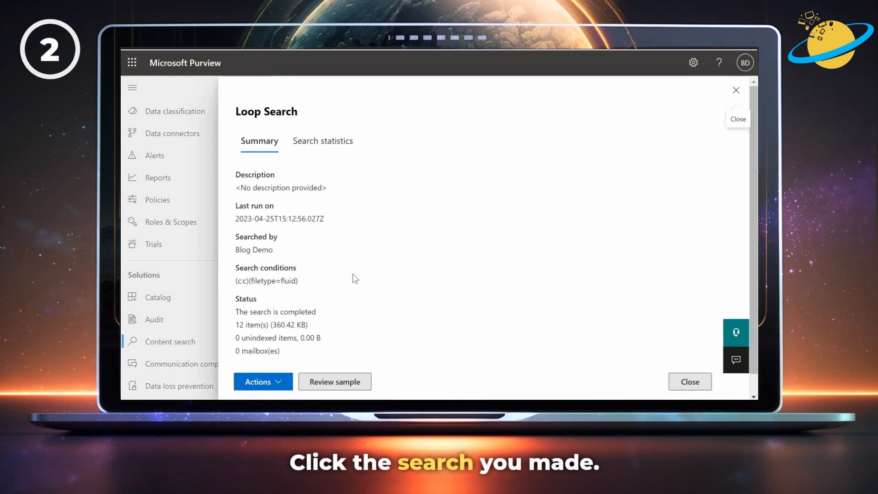
{"action": "left_click", "coordinate": [258, 381]}
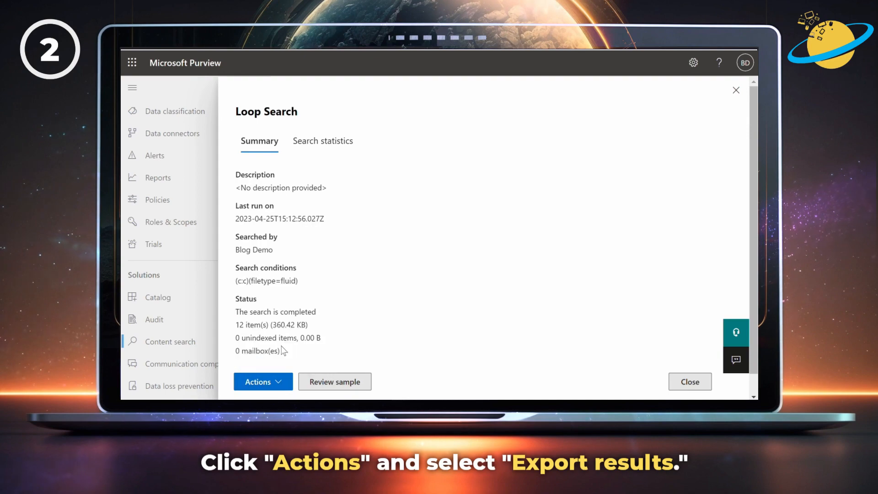
{"action": "left_click", "coordinate": [259, 382]}
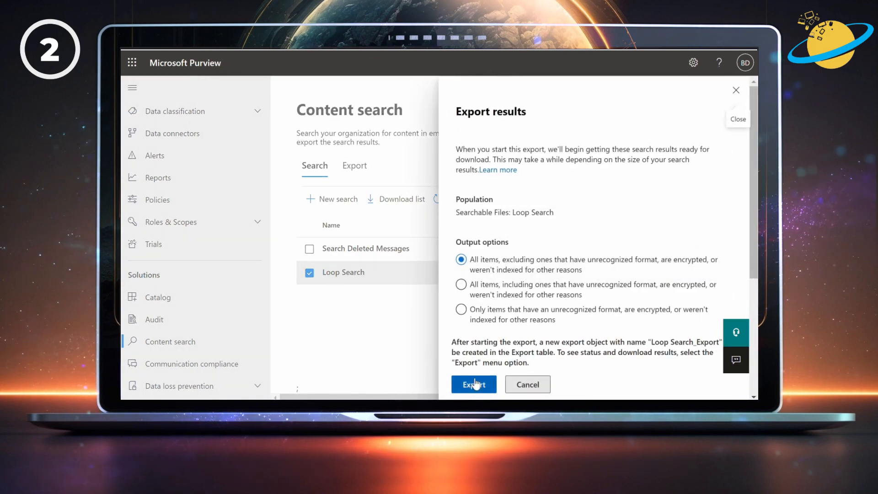
{"action": "left_click", "coordinate": [473, 384]}
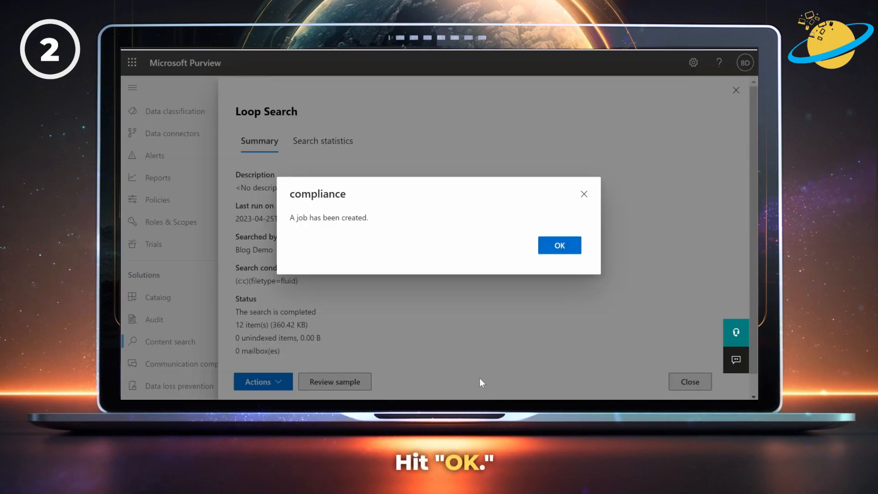
{"action": "left_click", "coordinate": [559, 245]}
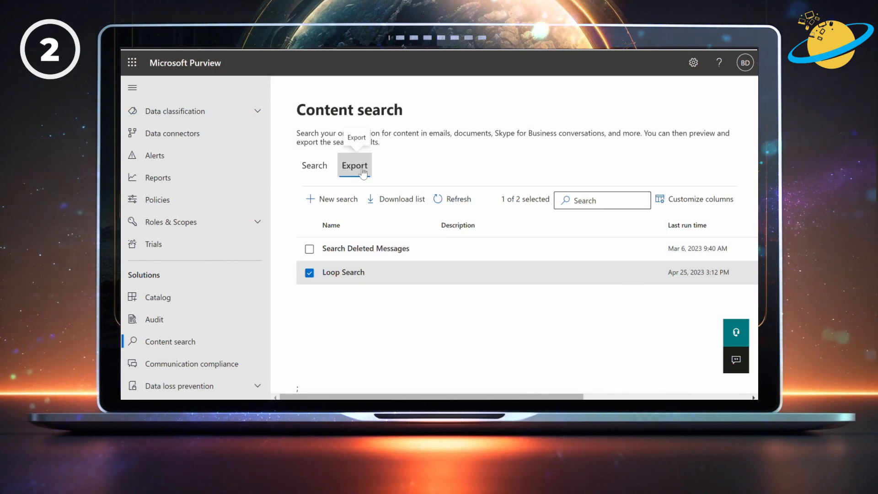
- Refresh Loop Search_Export's status, copy its export key, and download the 12 results
{"action": "left_click", "coordinate": [354, 165]}
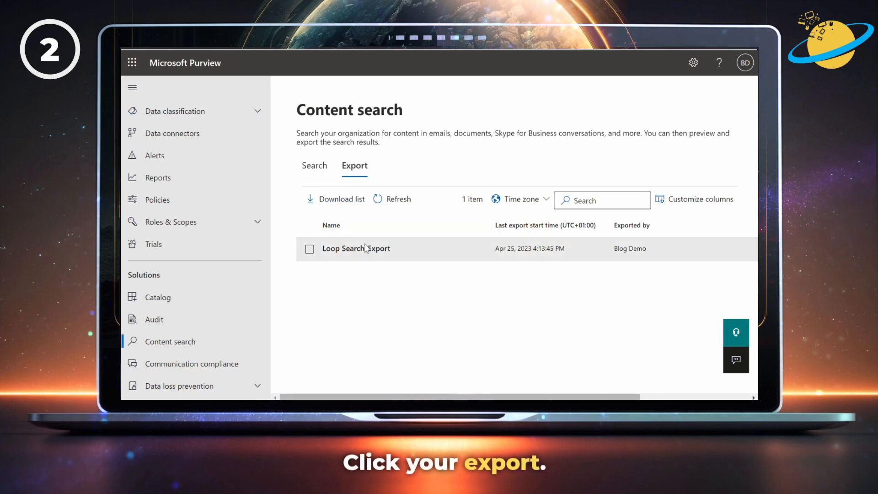
{"action": "left_click", "coordinate": [356, 248]}
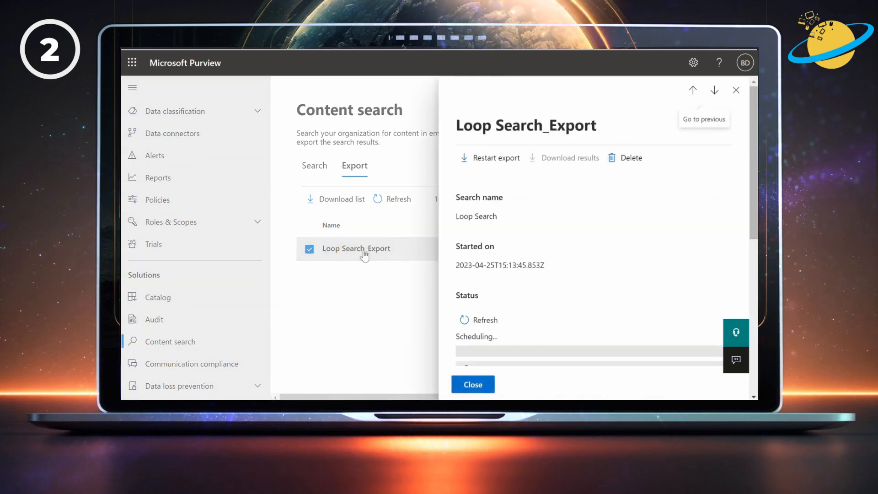
{"action": "mouse_move", "coordinate": [504, 281]}
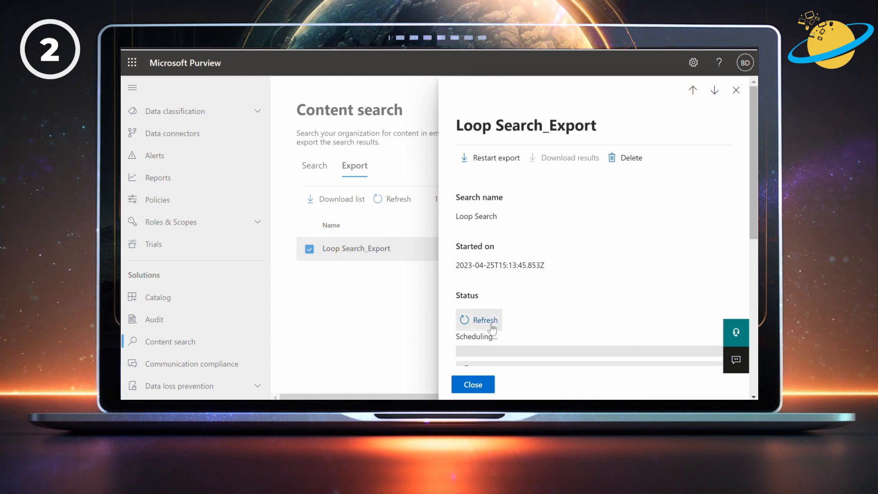
{"action": "left_click", "coordinate": [479, 320]}
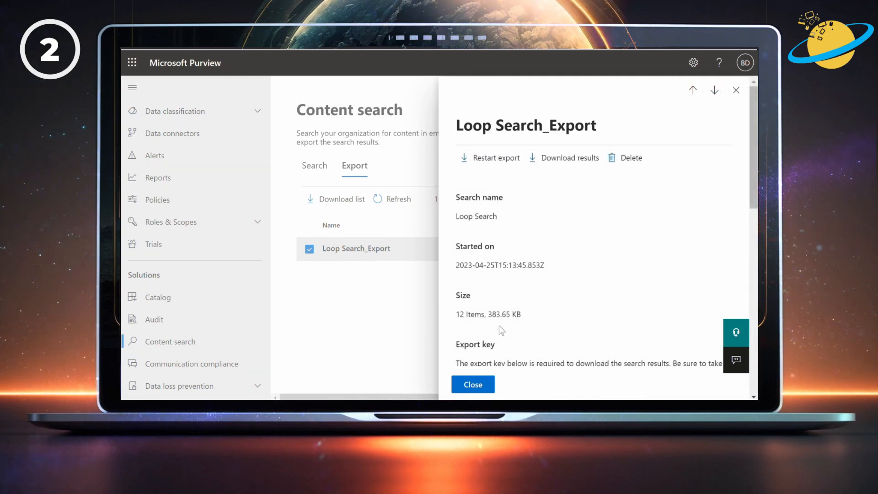
{"action": "scroll", "scroll_direction": "down", "scroll_amount": 3}
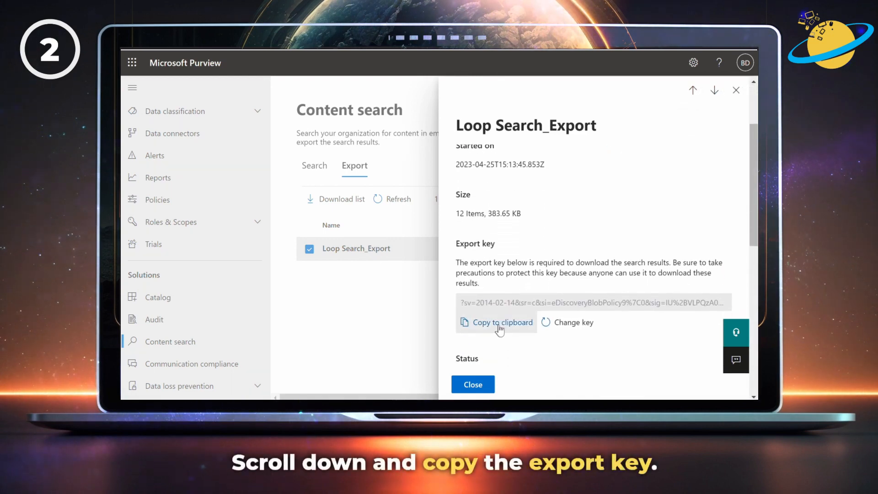
{"action": "mouse_move", "coordinate": [691, 89]}
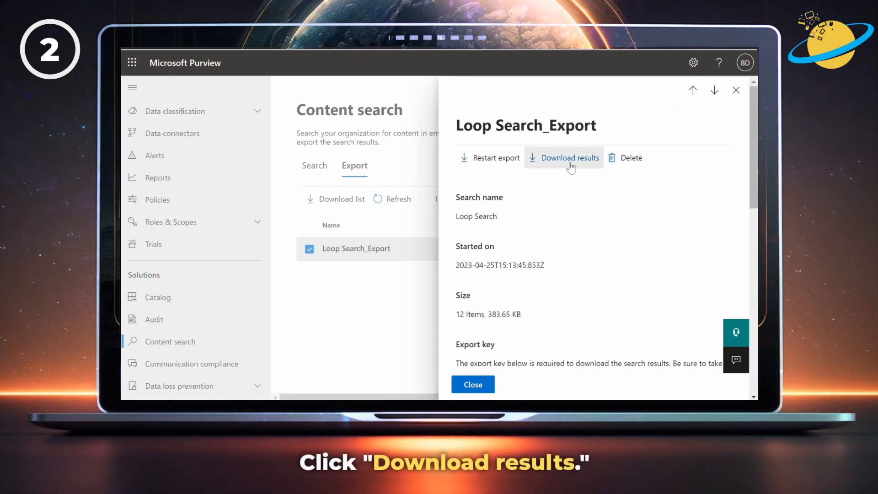
{"action": "left_click", "coordinate": [570, 158]}
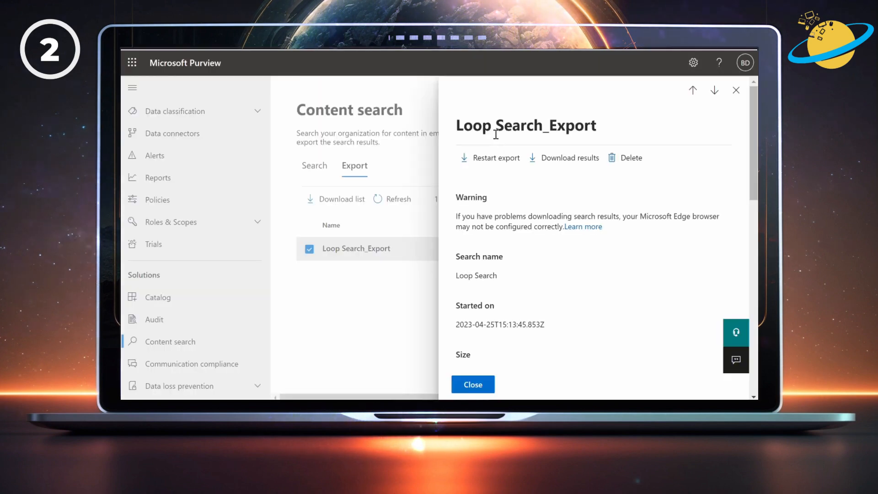
{"action": "left_click", "coordinate": [569, 157]}
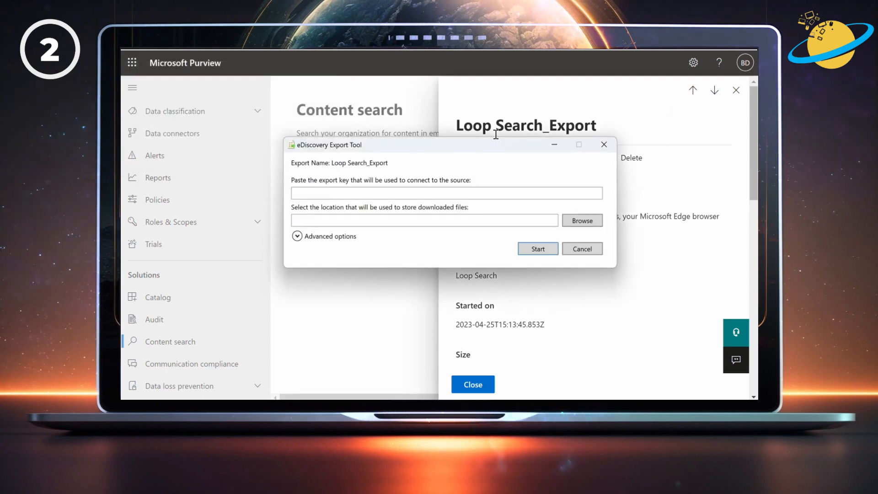
- Paste the export key, set Downloads as the save location, and start downloading
{"action": "left_click", "coordinate": [446, 192]}
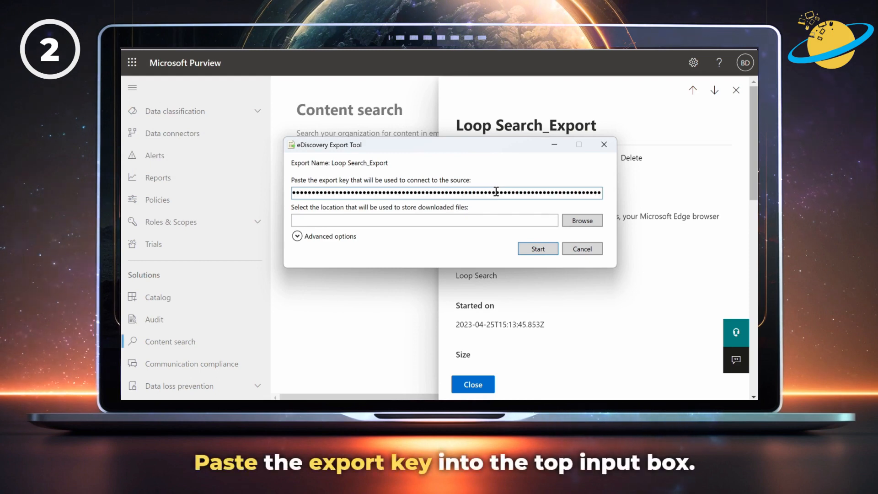
{"action": "left_click", "coordinate": [581, 219]}
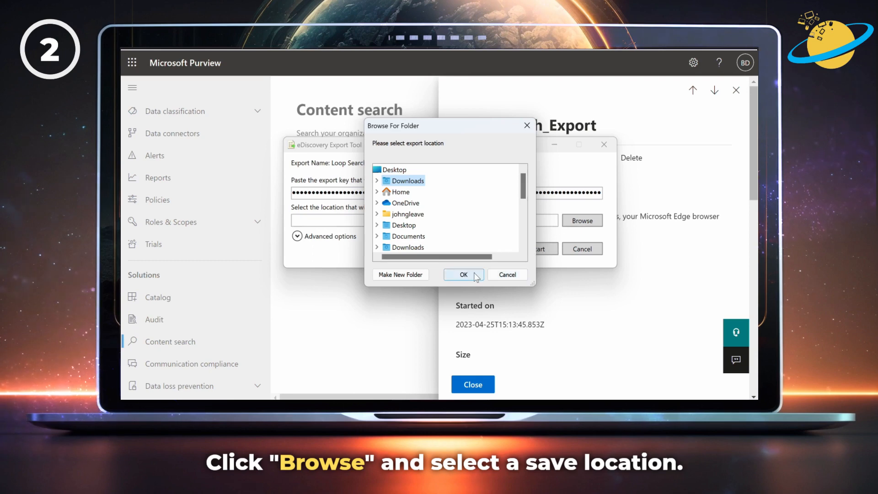
{"action": "left_click", "coordinate": [462, 274]}
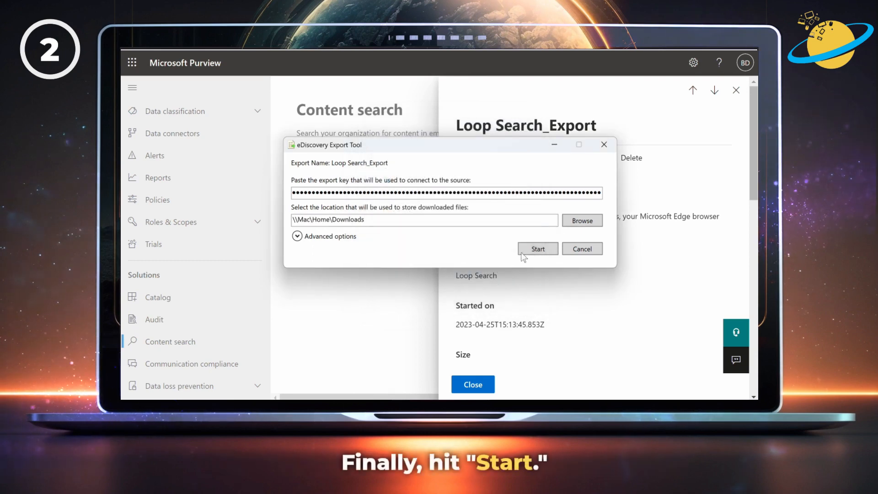
{"action": "left_click", "coordinate": [536, 249]}
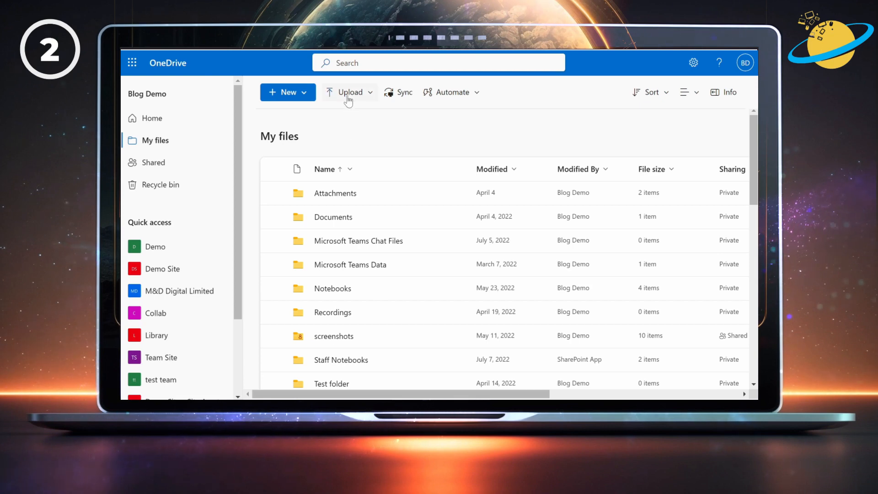
- Upload the 26-file Loop Search_Export folder from Downloads into My files
{"action": "left_click", "coordinate": [350, 92]}
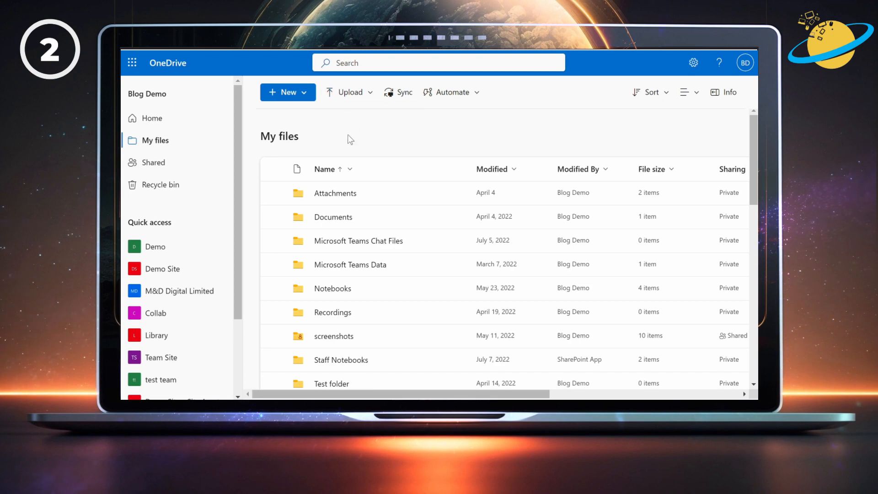
{"action": "left_click", "coordinate": [350, 92]}
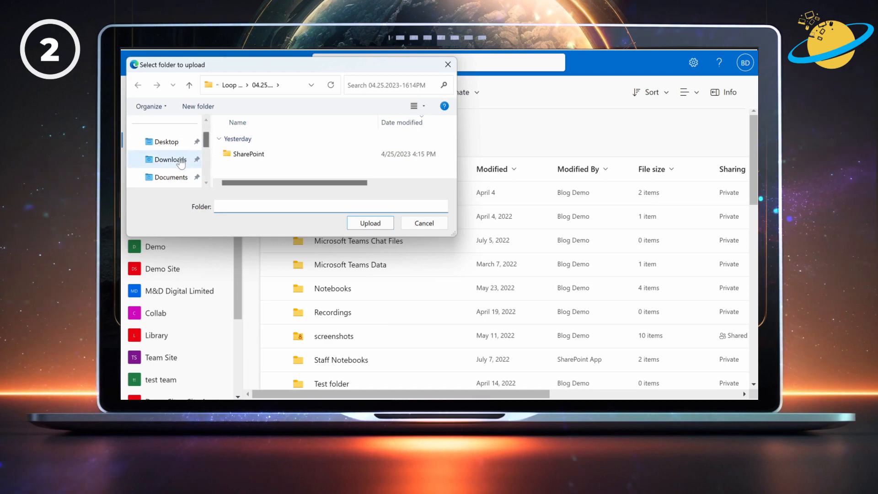
{"action": "left_click", "coordinate": [171, 159]}
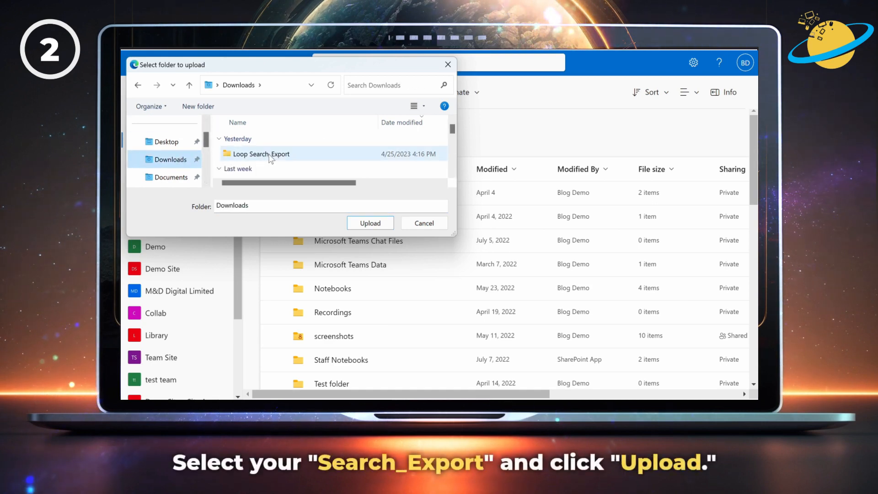
{"action": "left_click", "coordinate": [261, 154]}
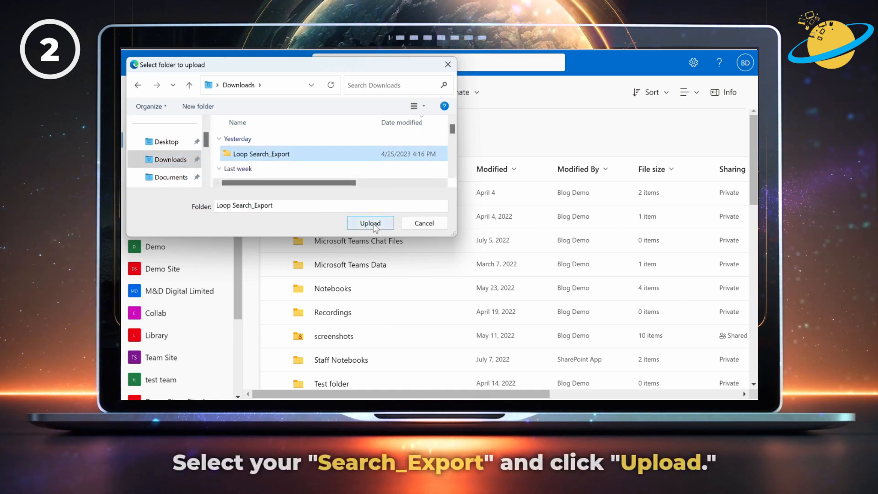
{"action": "left_click", "coordinate": [370, 222]}
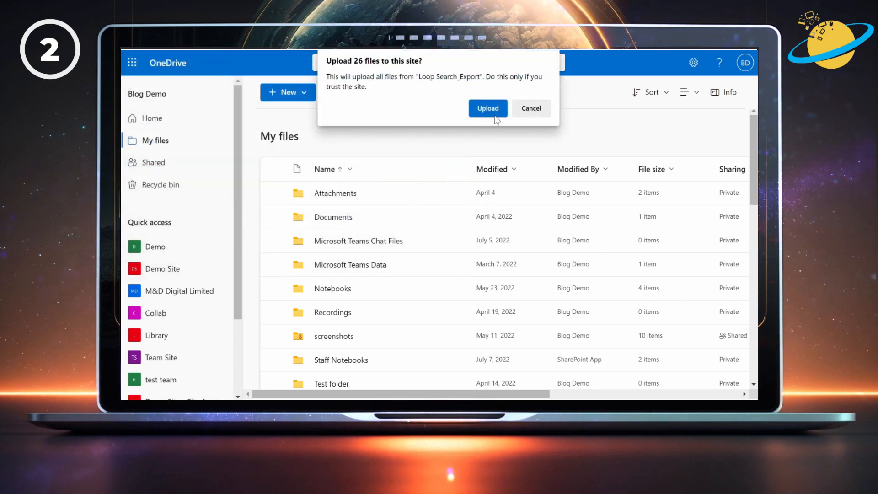
{"action": "left_click", "coordinate": [486, 108]}
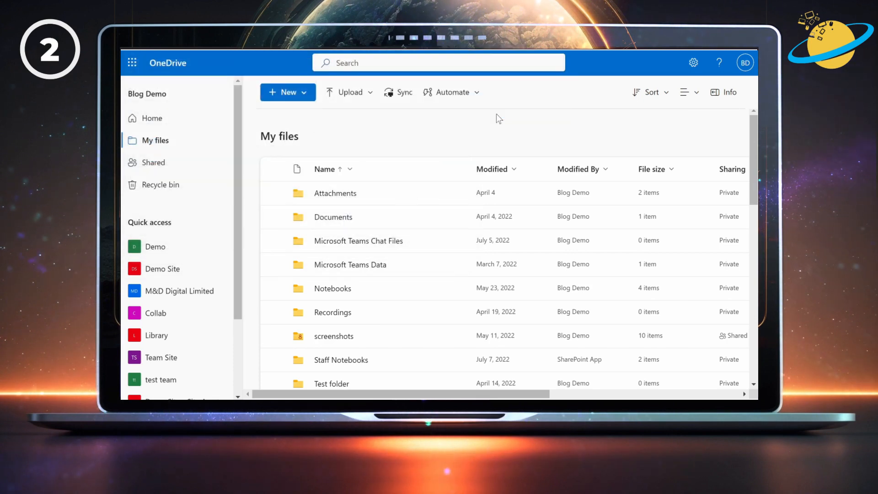
- Navigate My files into Loop Search_Export, then 04.25.2023-1024AM, then SharePoint
{"action": "left_click", "coordinate": [152, 118]}
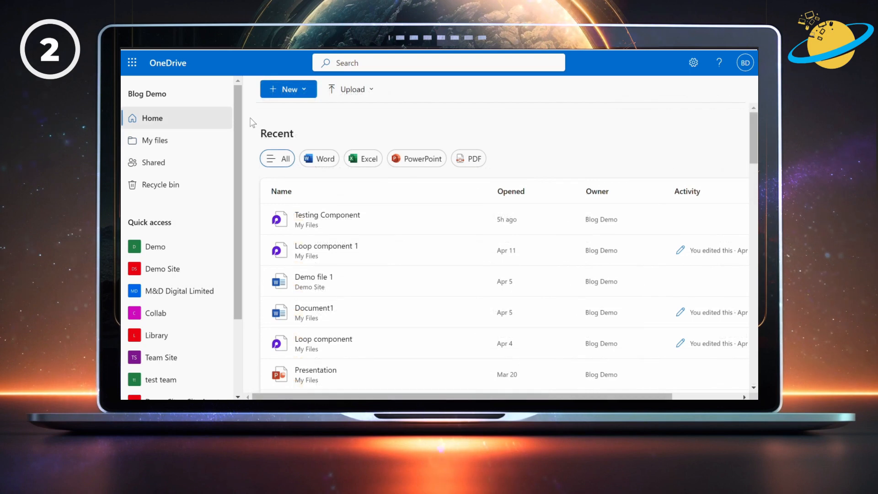
{"action": "left_click", "coordinate": [155, 140]}
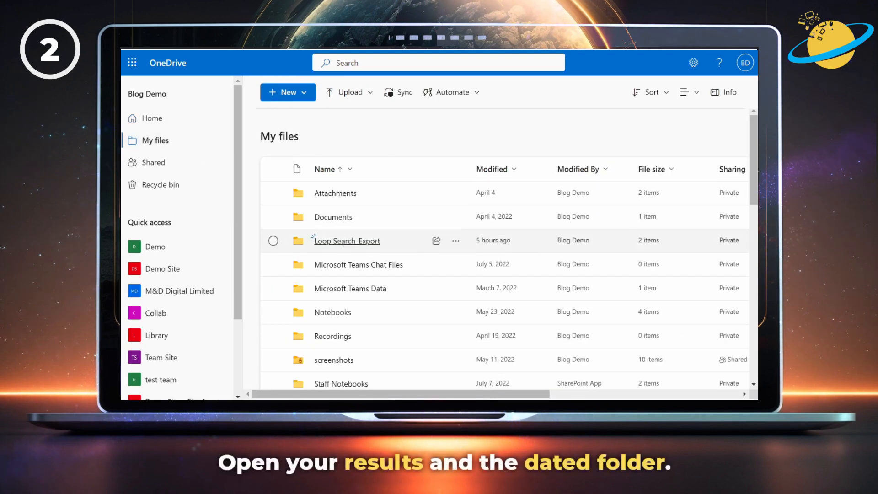
{"action": "left_click", "coordinate": [346, 240]}
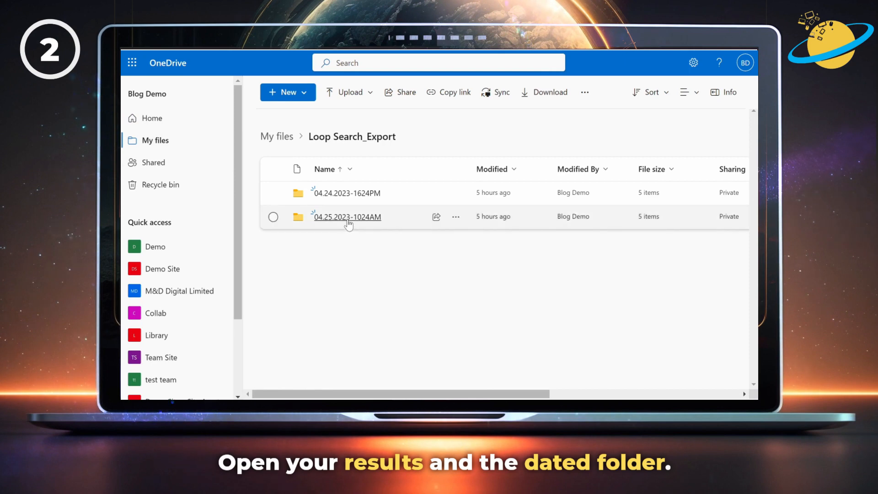
{"action": "left_click", "coordinate": [347, 216]}
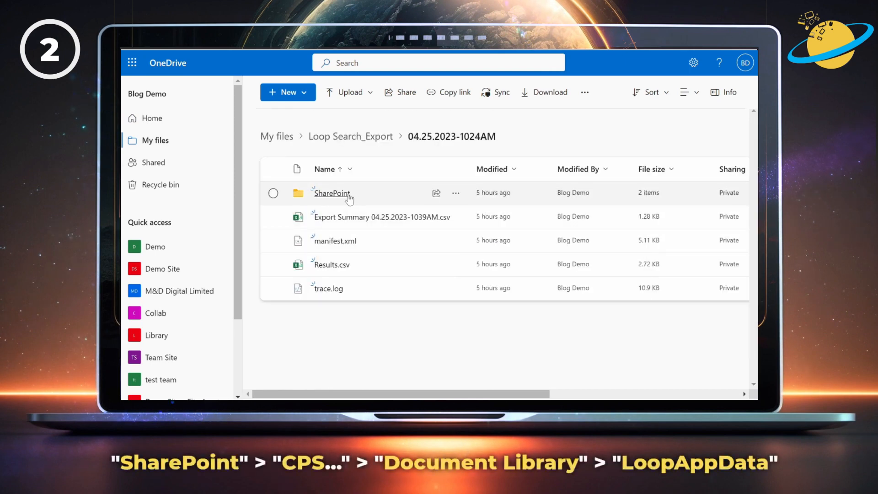
{"action": "left_click", "coordinate": [331, 193]}
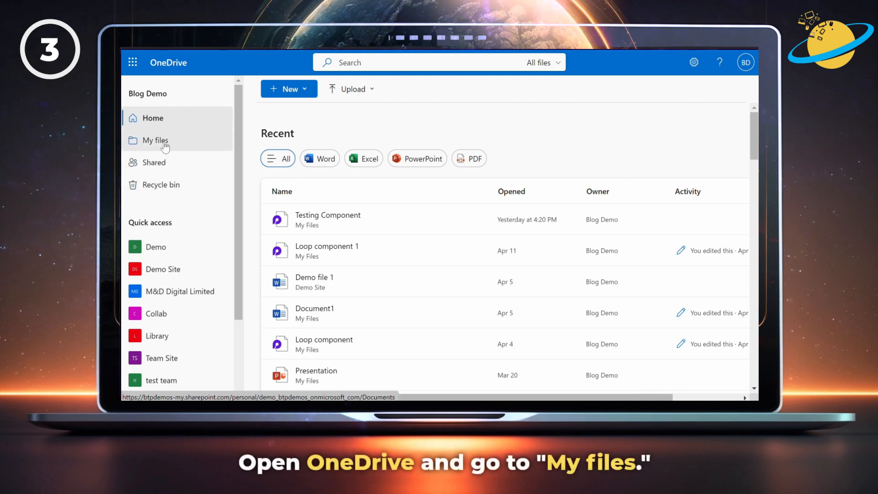
- Rename 'Loop component 1.loop' in My files > Attachments to 'myloopcomponent.loop'
{"action": "left_click", "coordinate": [155, 140]}
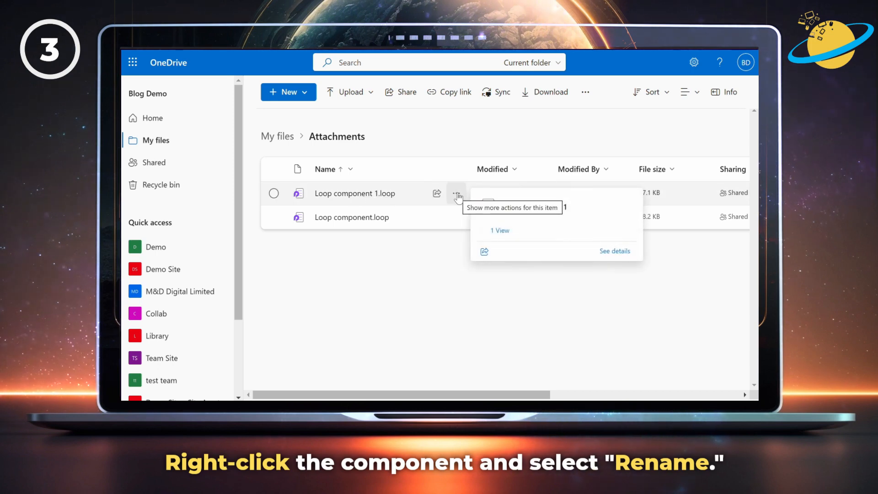
{"action": "left_click", "coordinate": [457, 193]}
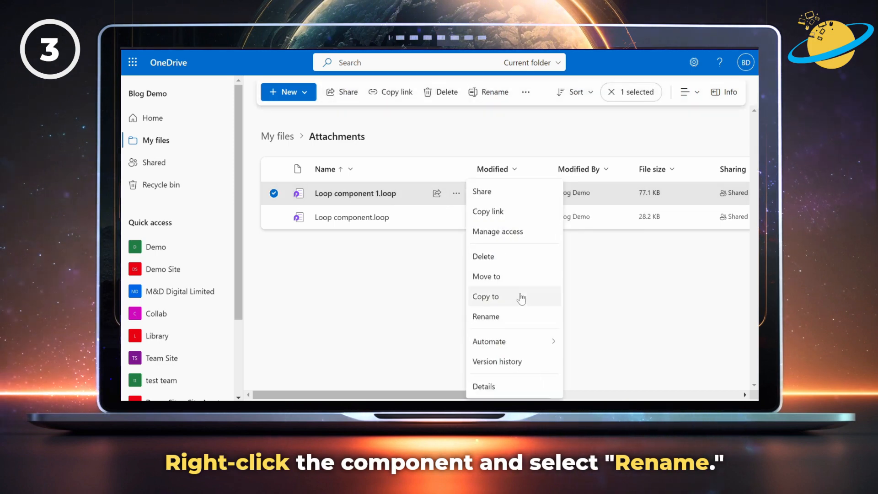
{"action": "left_click", "coordinate": [486, 317]}
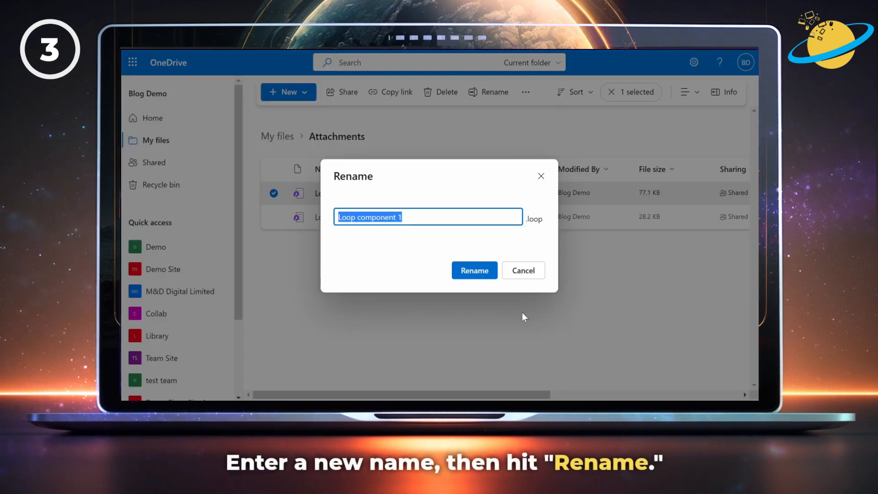
{"action": "type", "text": "myloop"}
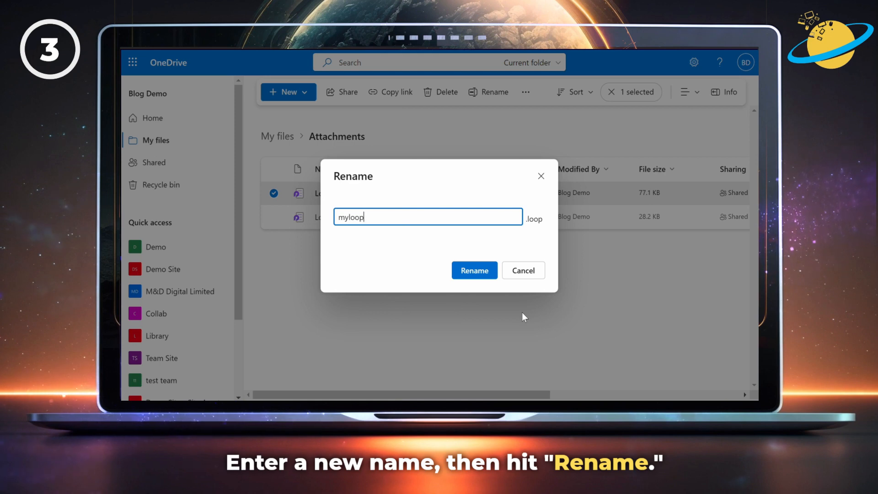
{"action": "type", "text": "component"}
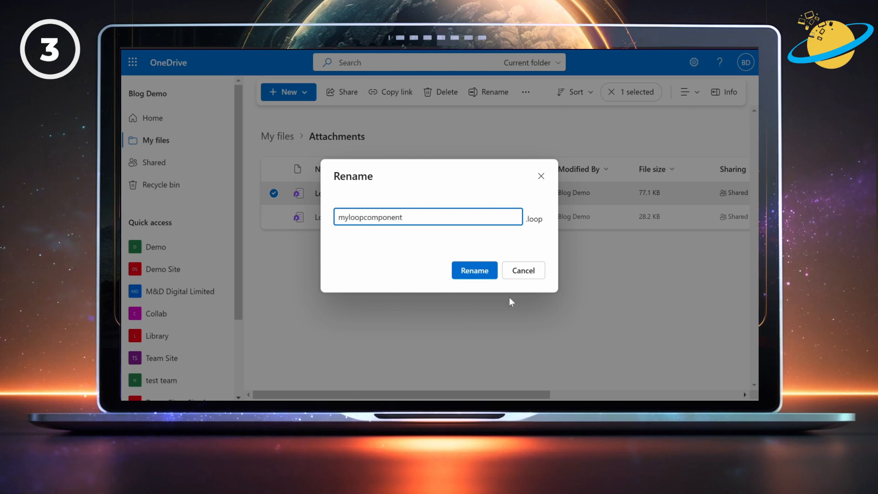
{"action": "left_click", "coordinate": [474, 270]}
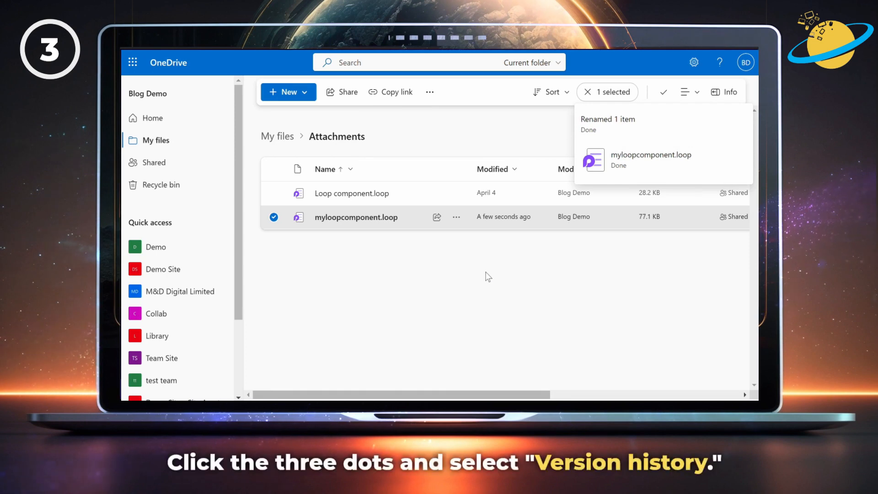
- Restore version 1.0 from myloopcomponent.loop's version history, creating version 4.0
{"action": "left_click", "coordinate": [456, 217]}
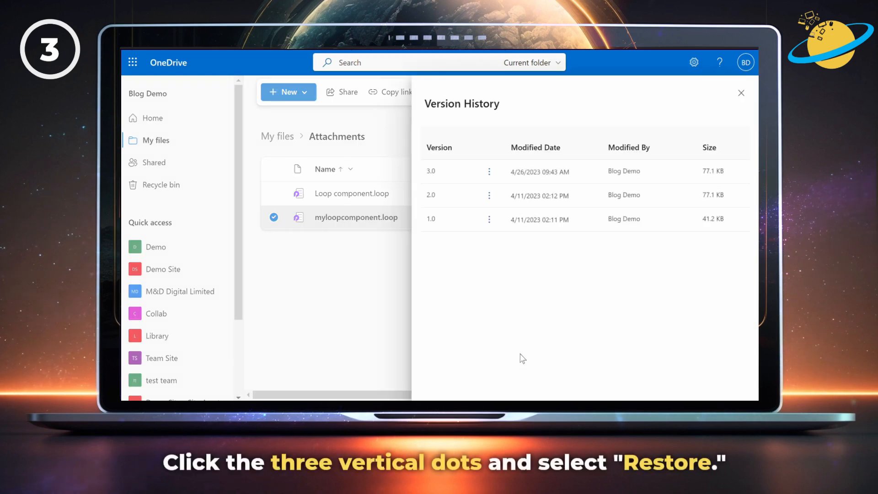
{"action": "left_click", "coordinate": [489, 219]}
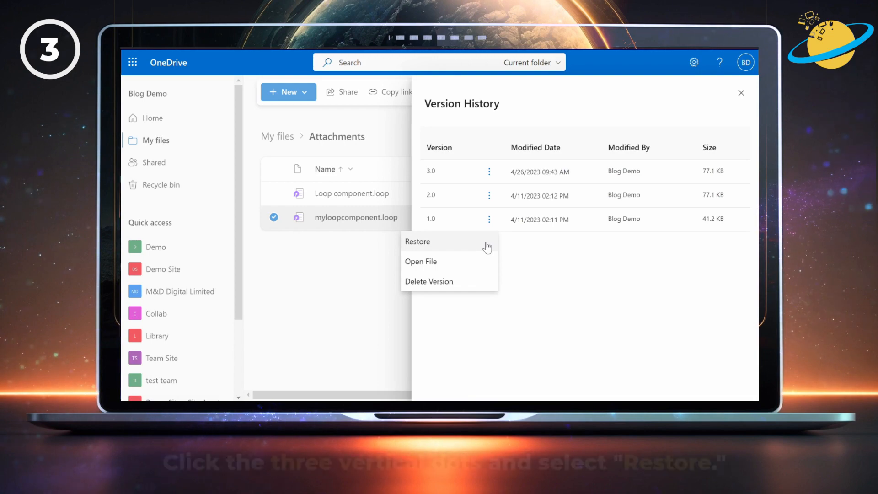
{"action": "left_click", "coordinate": [417, 242]}
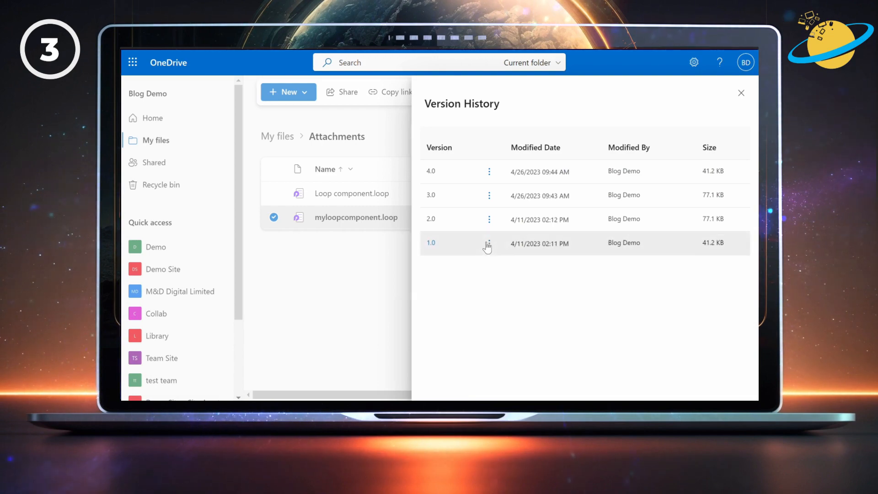